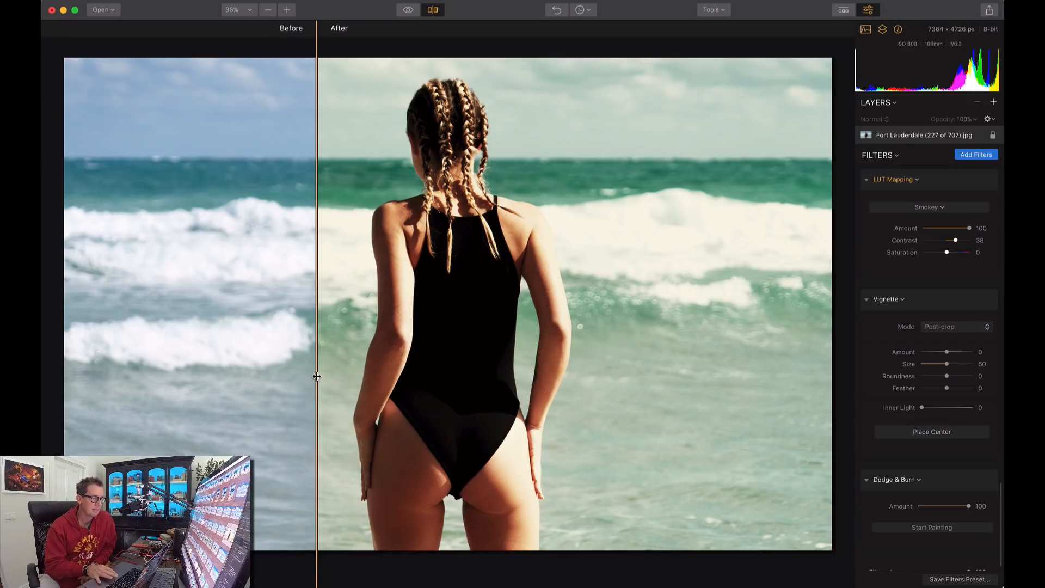
Step: Compare the current Smokey grade against the original with the before/after split
drag(317, 375, 788, 330)
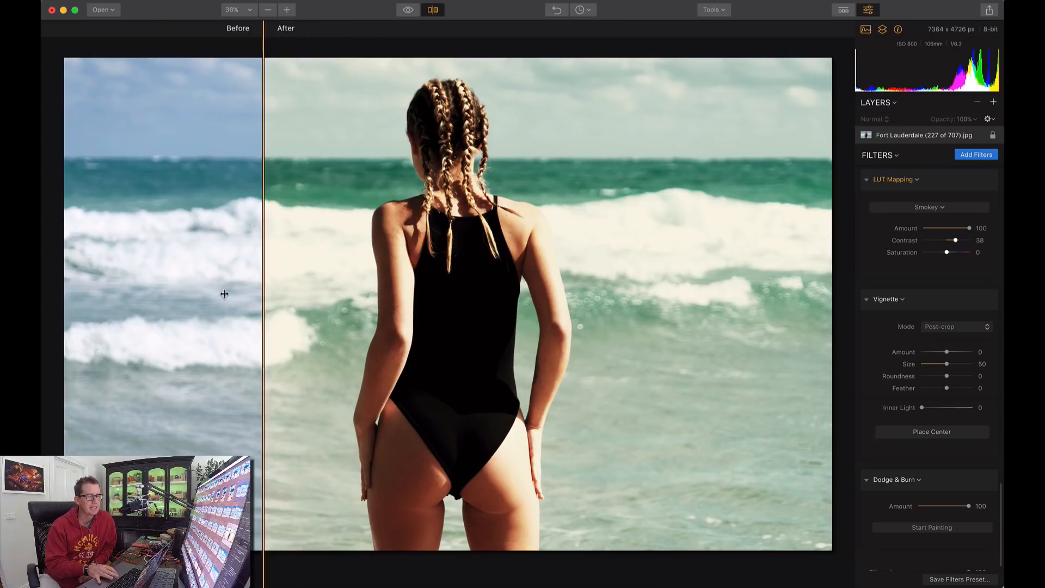
drag(265, 292, 189, 291)
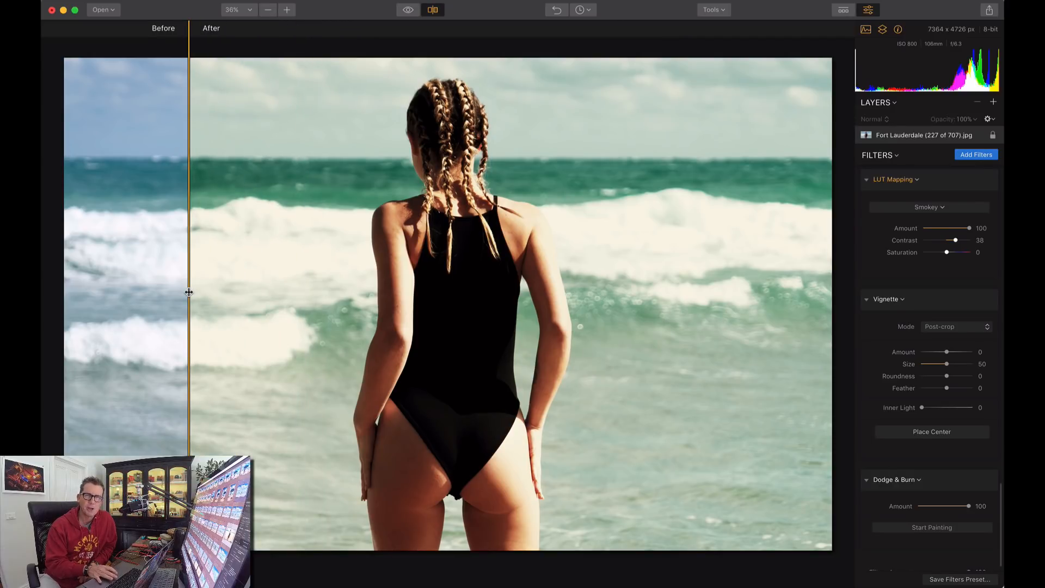
drag(189, 291, 172, 226)
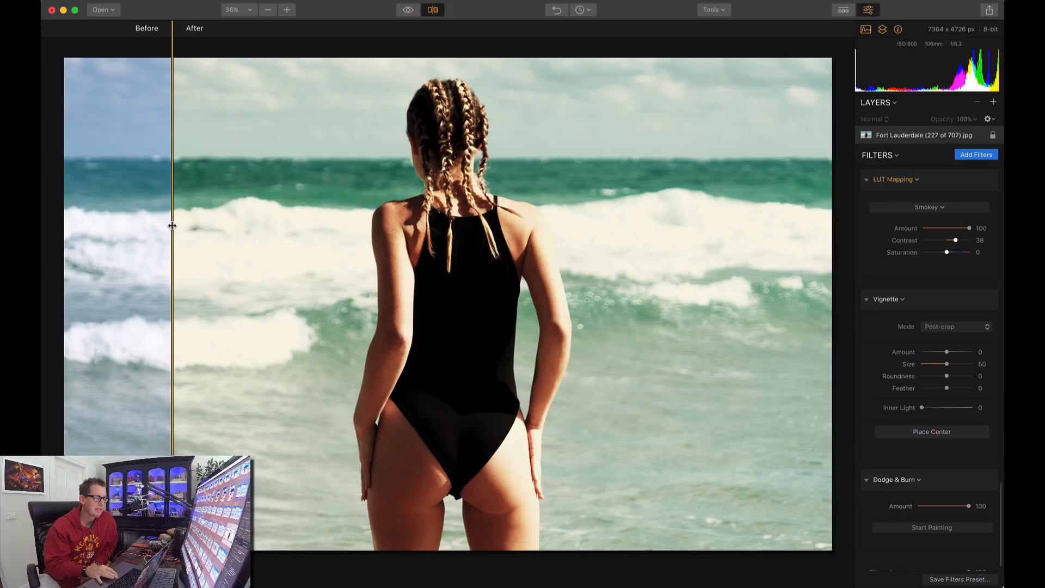
drag(172, 226, 283, 194)
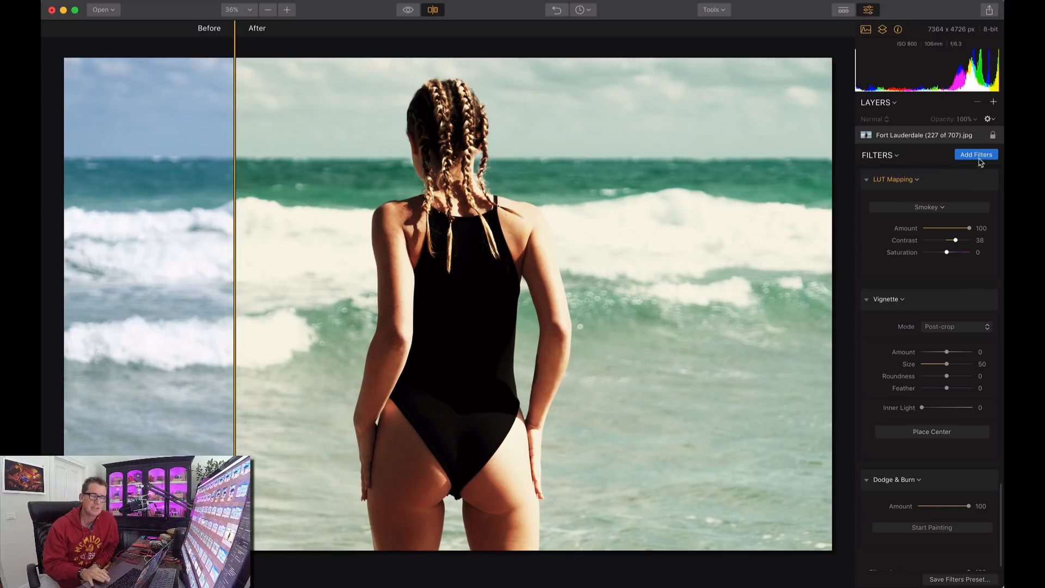
Step: Add the LUT Mapping filter from the catalog and apply the Ushuaia LUT, comparing before/after
click(975, 153)
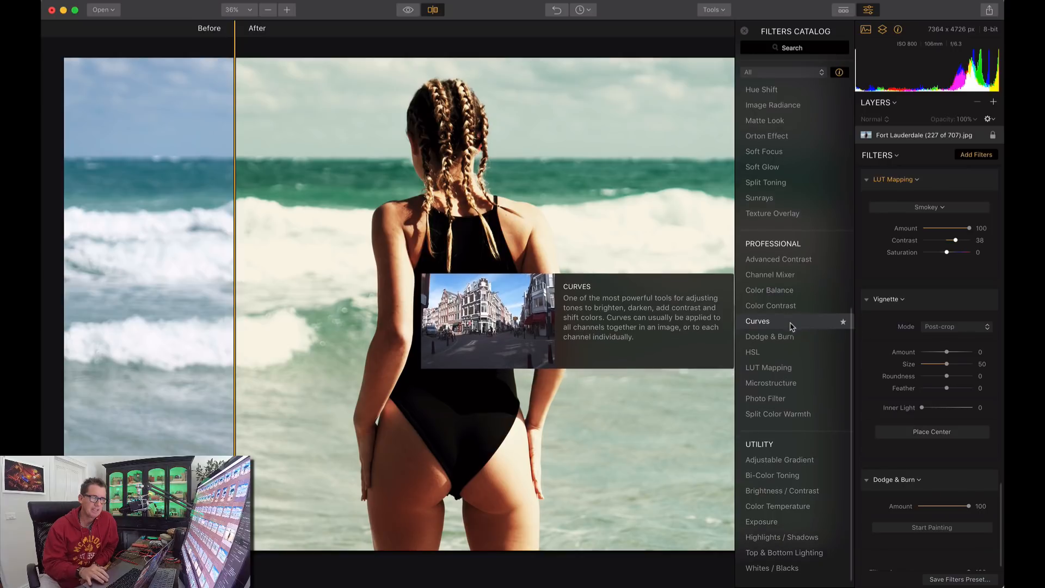
mouse_move(759, 204)
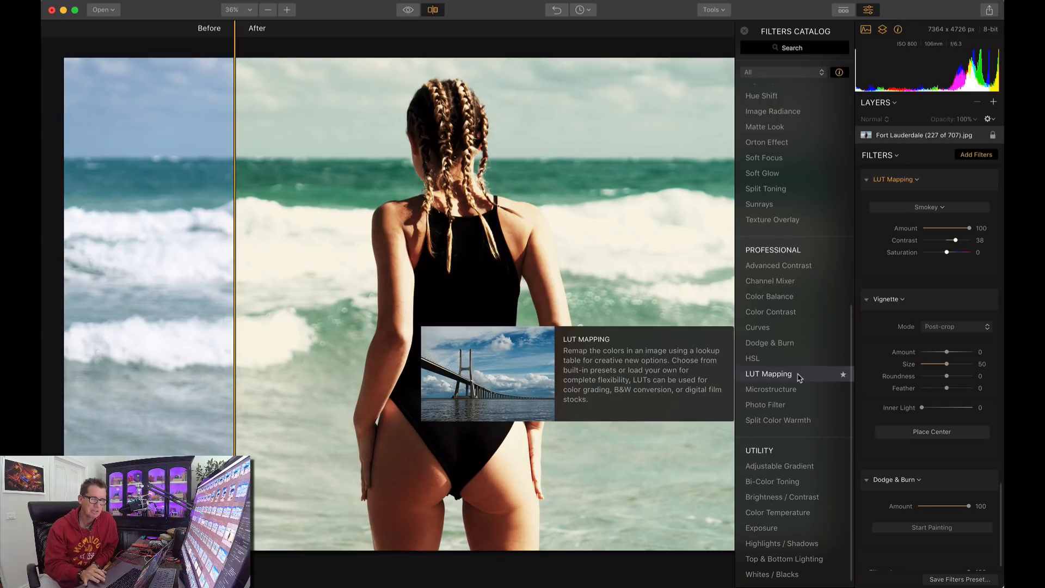
click(744, 31)
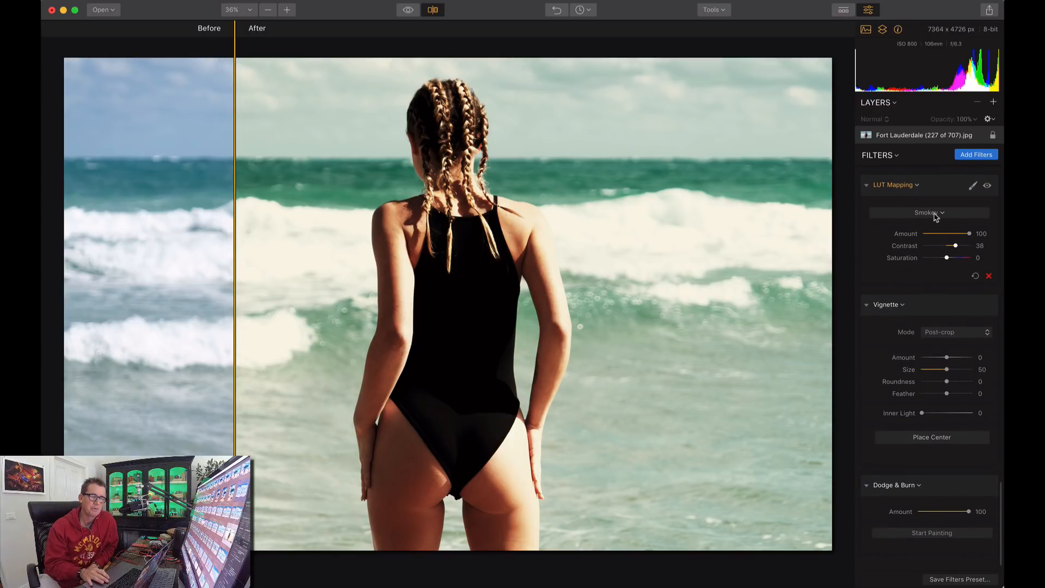
click(927, 212)
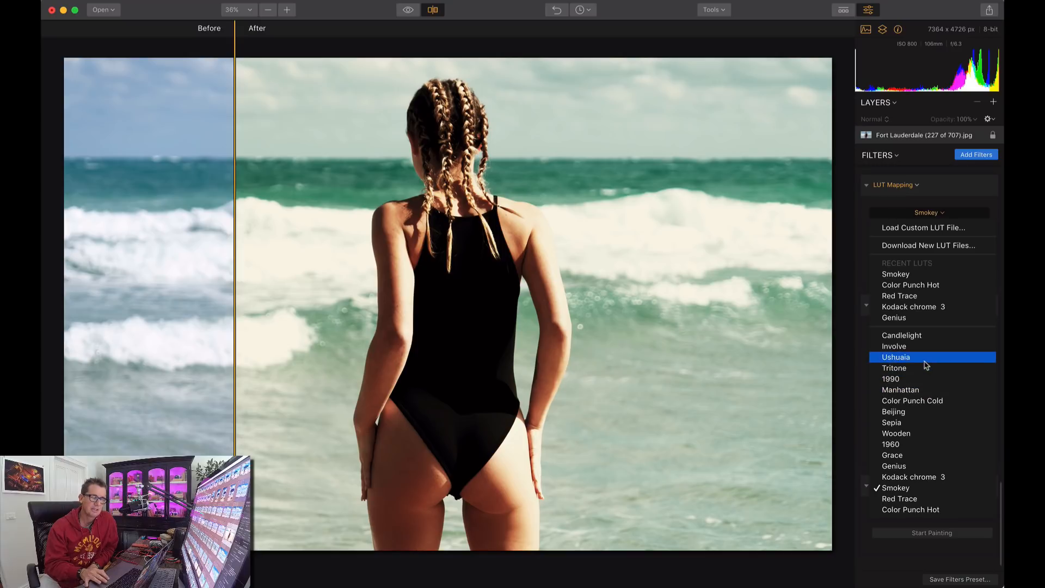
click(896, 357)
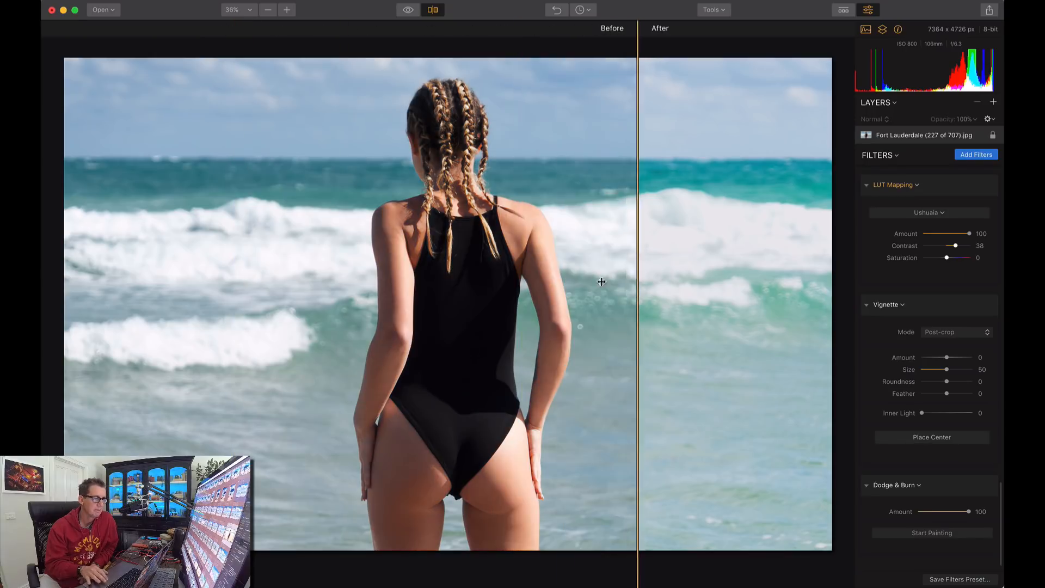
drag(637, 280, 506, 280)
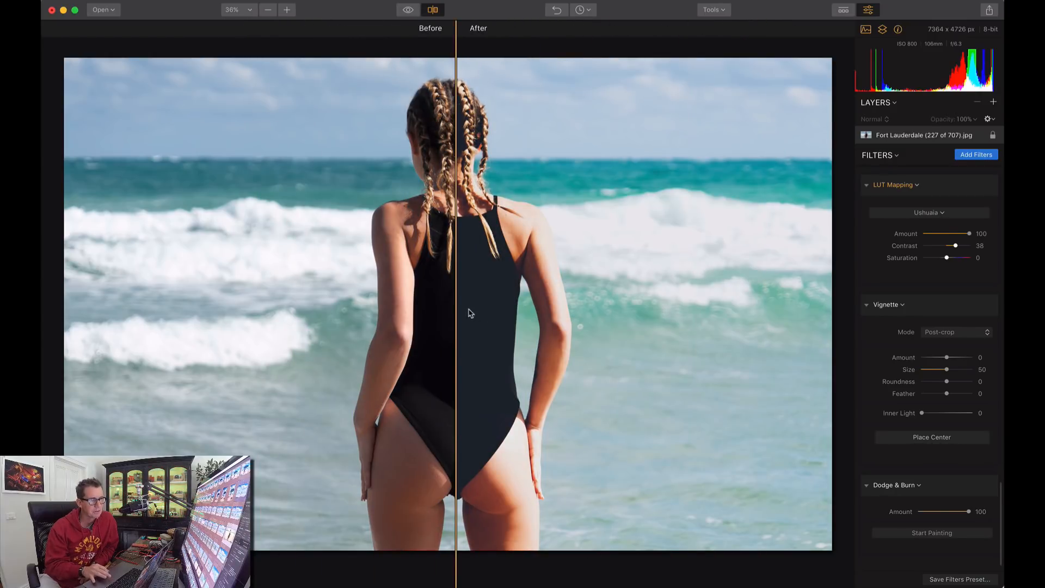
mouse_move(486, 329)
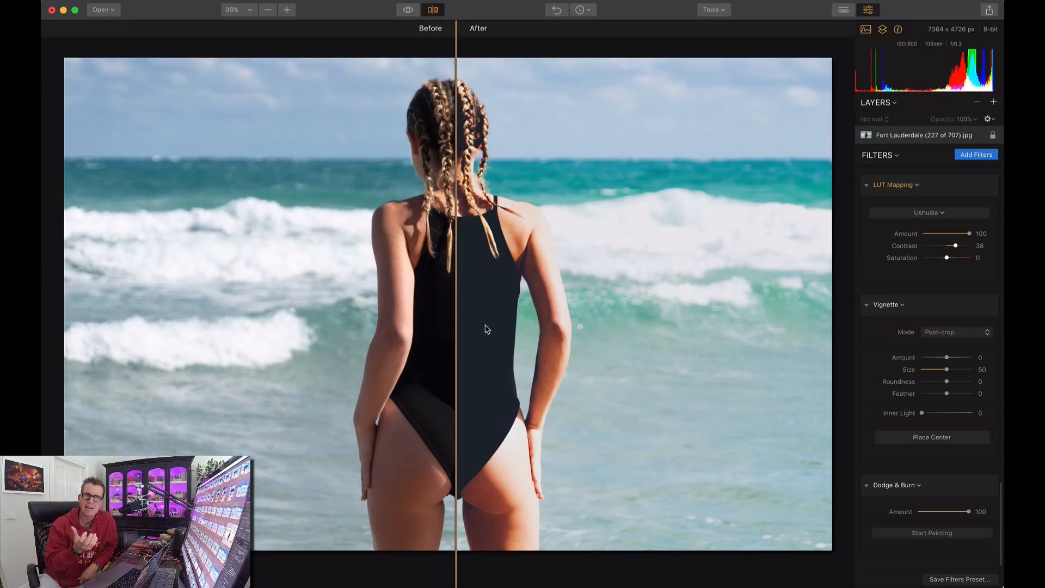
mouse_move(452, 332)
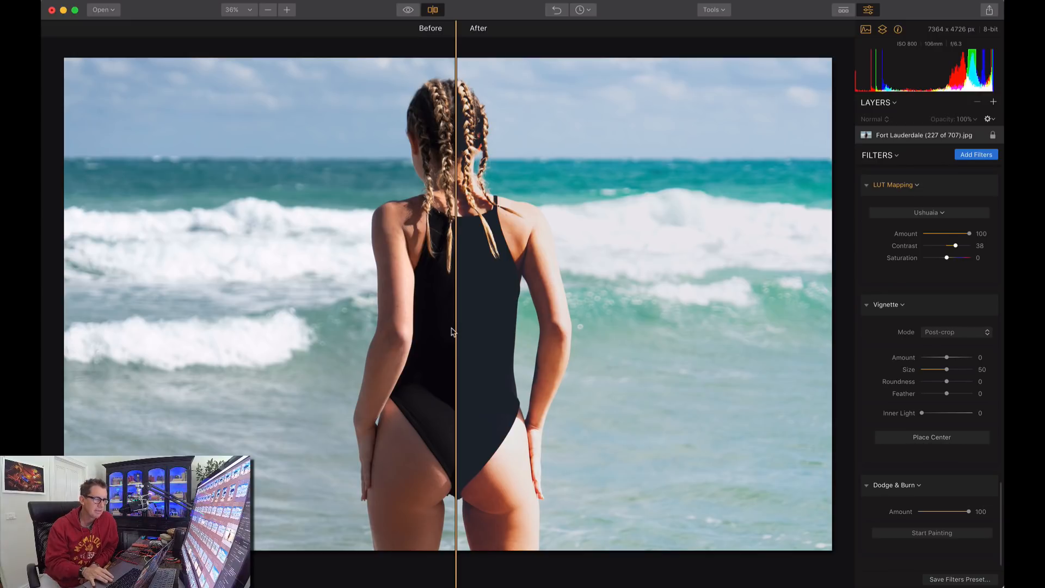
drag(456, 327, 413, 323)
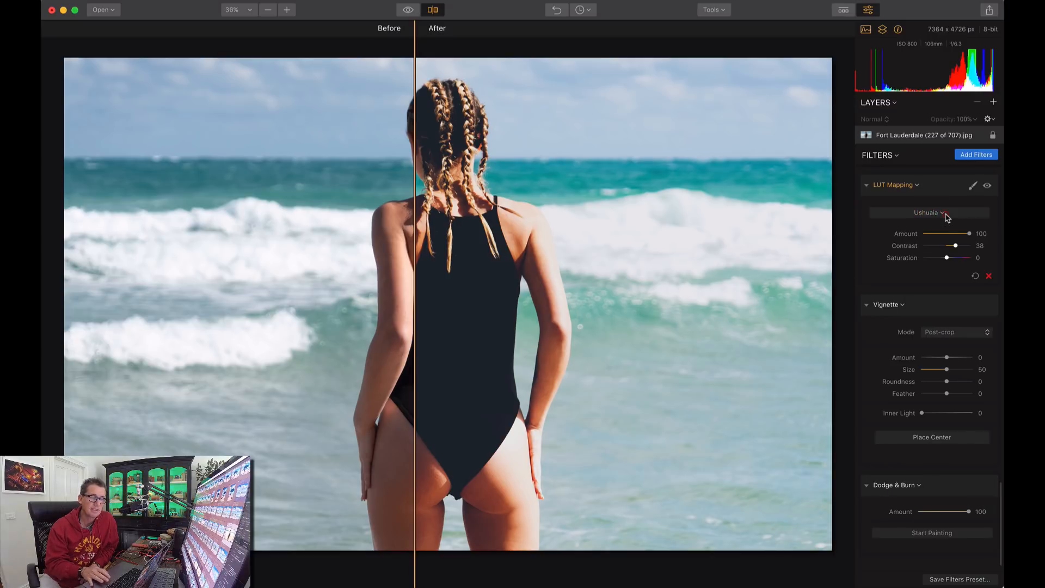
Step: Try the Beijing LUT on the photo and compare it with the original
click(929, 212)
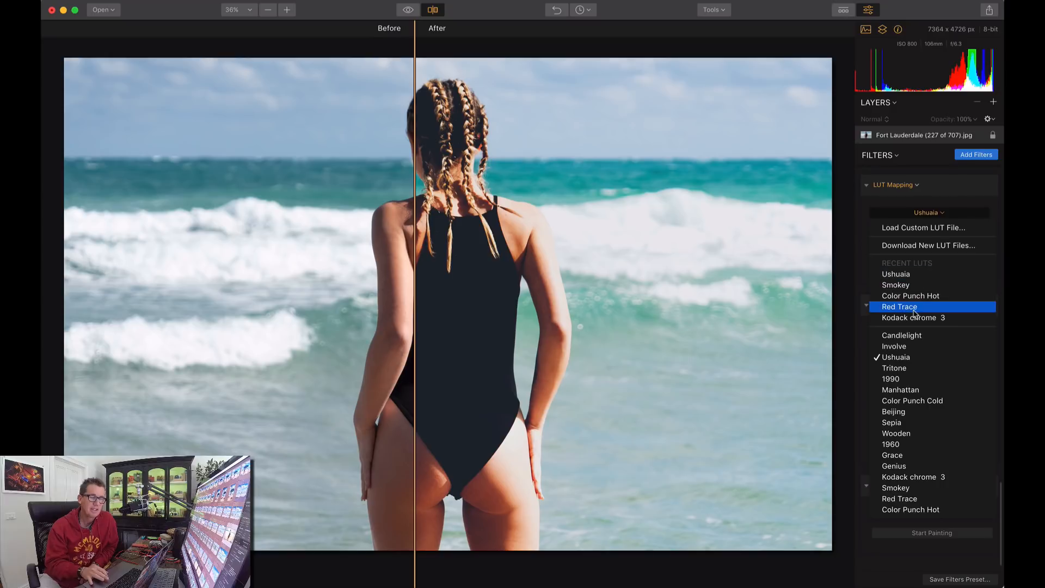
mouse_move(892, 411)
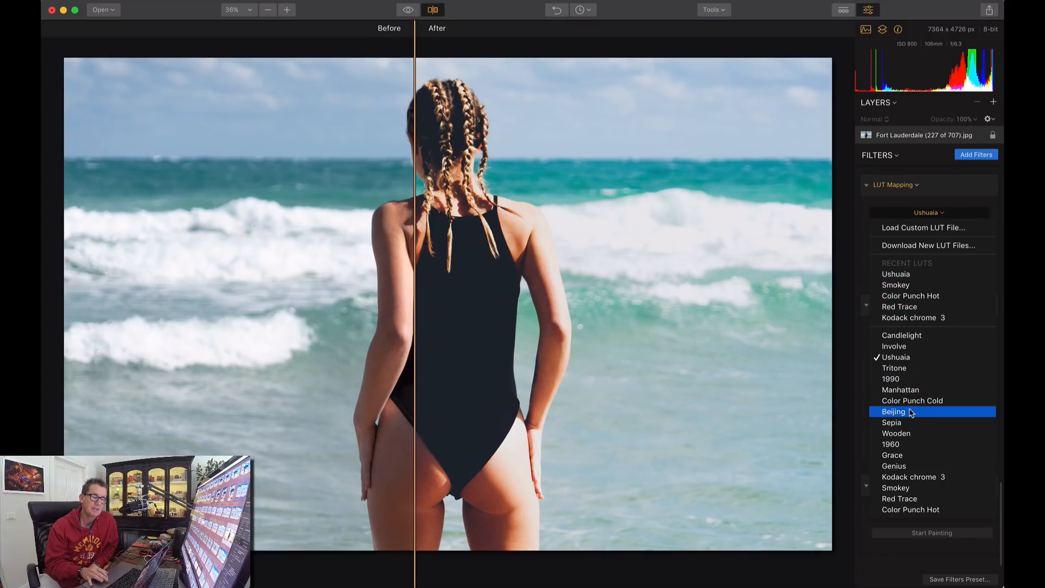
mouse_move(907, 367)
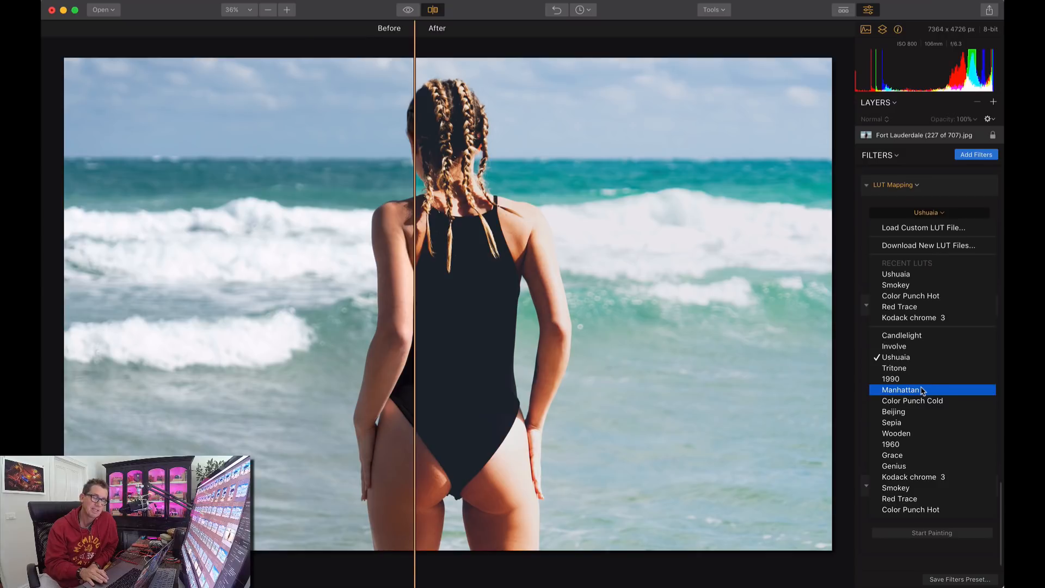
click(892, 412)
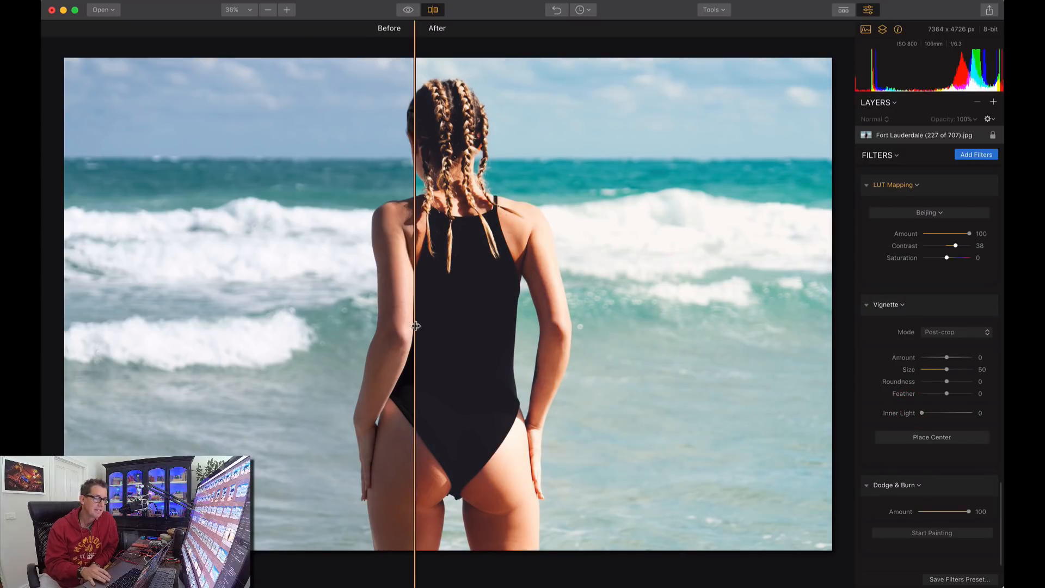
drag(413, 327, 660, 267)
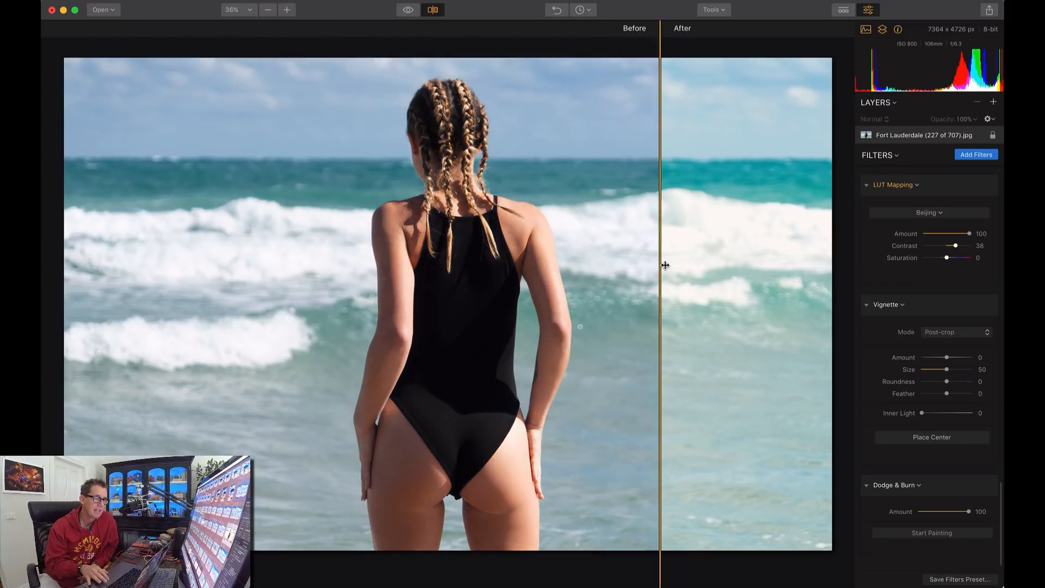
drag(659, 267, 243, 267)
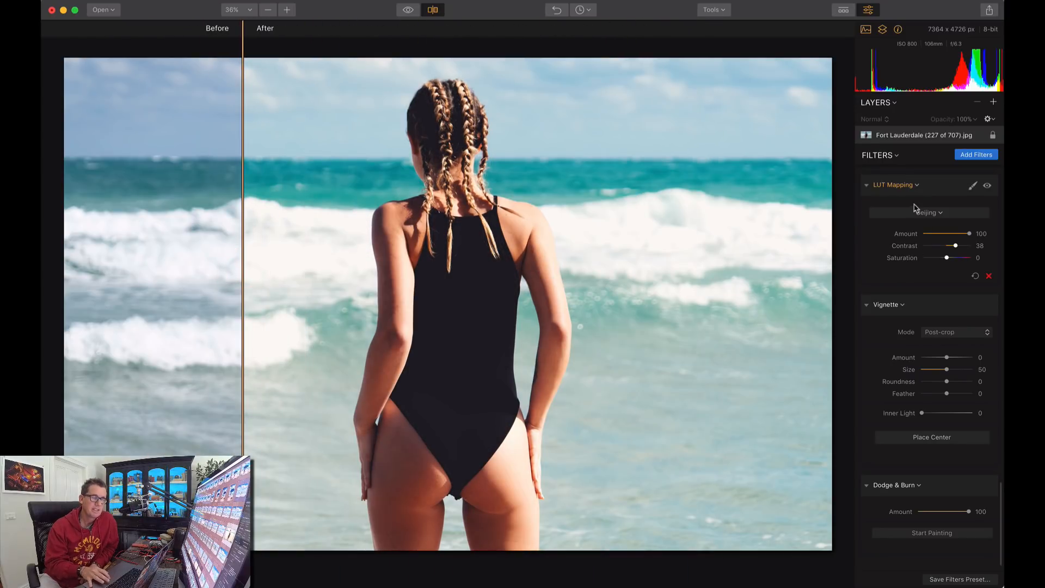
Step: Switch to the Wooden LUT and compare its muted green grade with the original
click(929, 212)
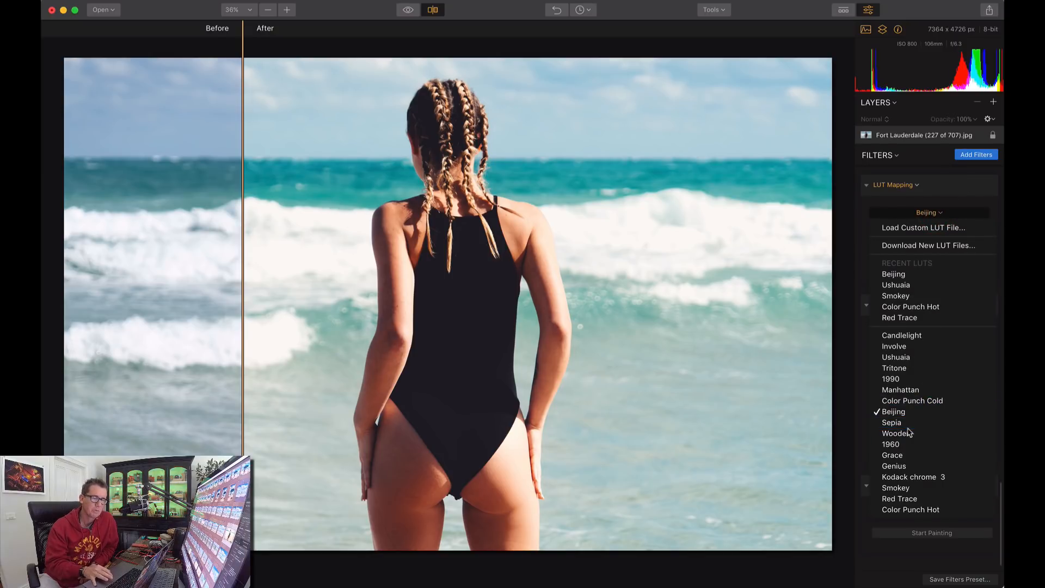
click(896, 433)
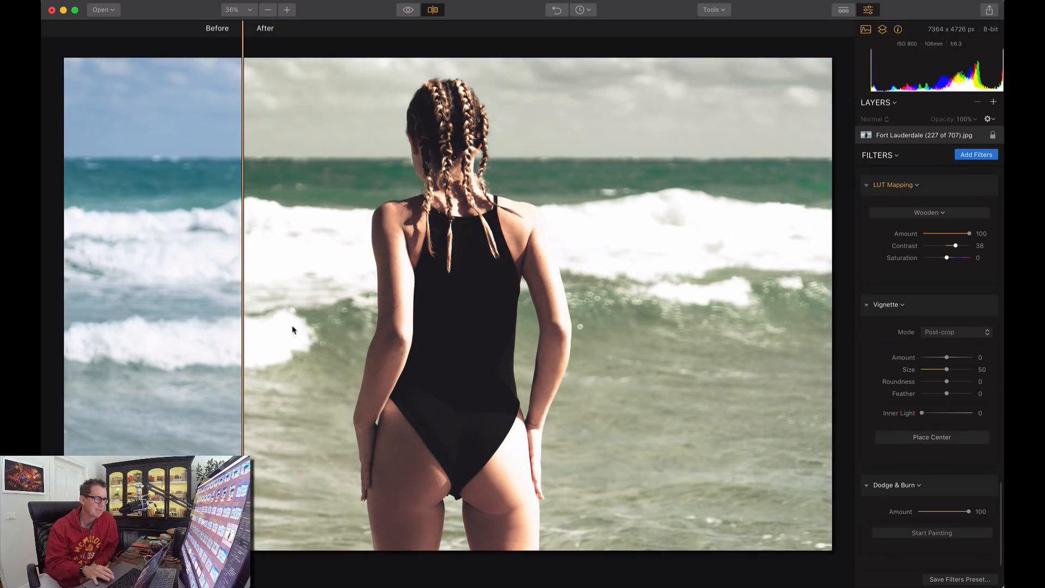
drag(243, 261, 123, 258)
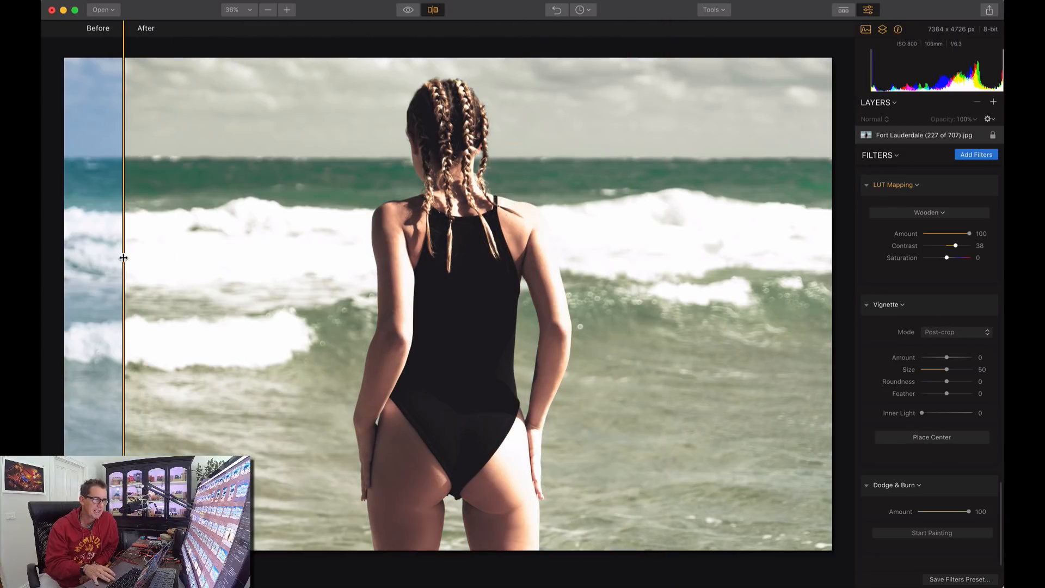
drag(123, 259, 142, 215)
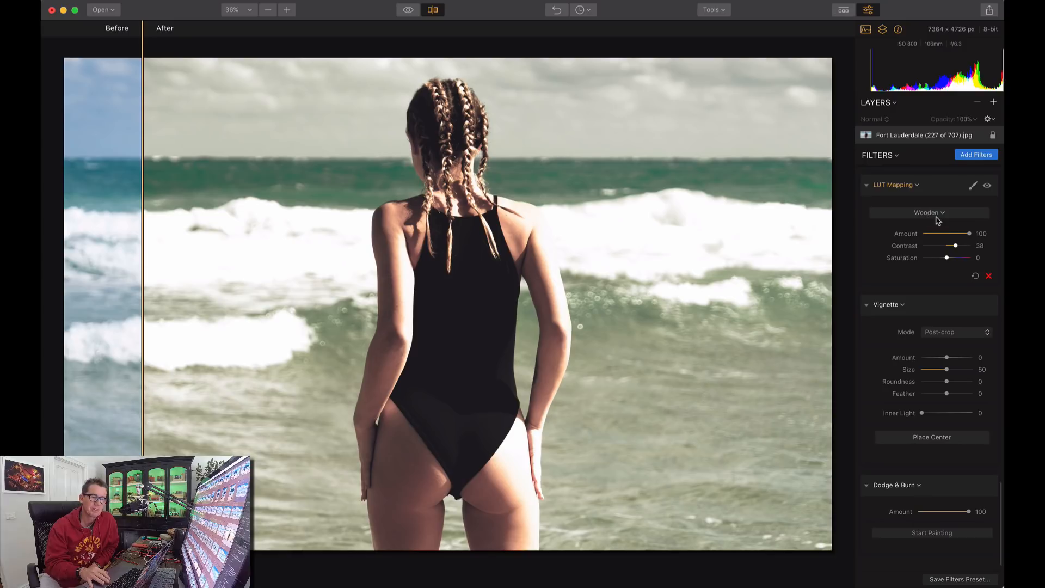
Step: Apply the Color Punch Hot LUT with contrast 5 at full amount and compare with the original
click(929, 213)
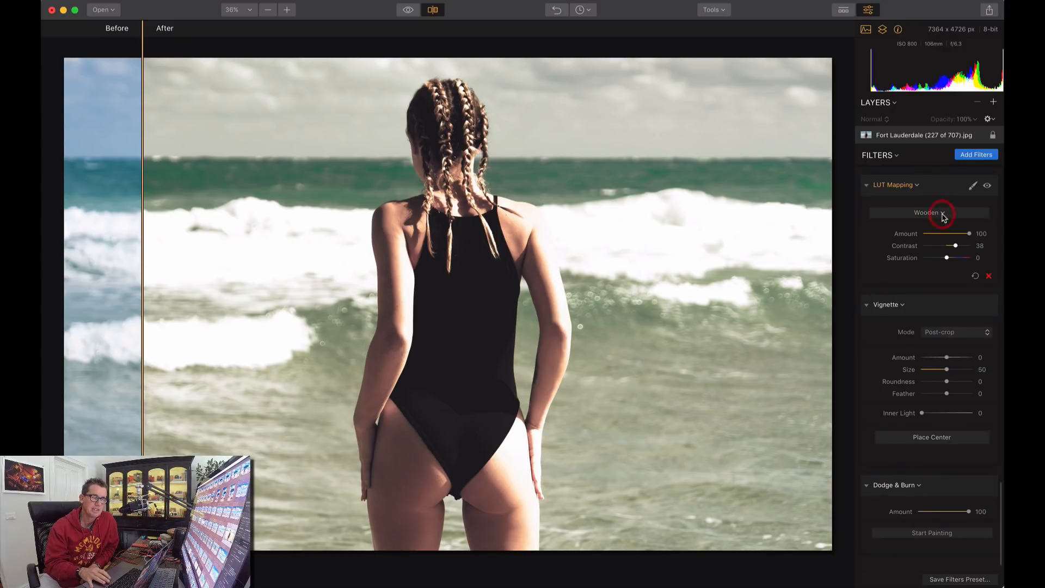
click(929, 212)
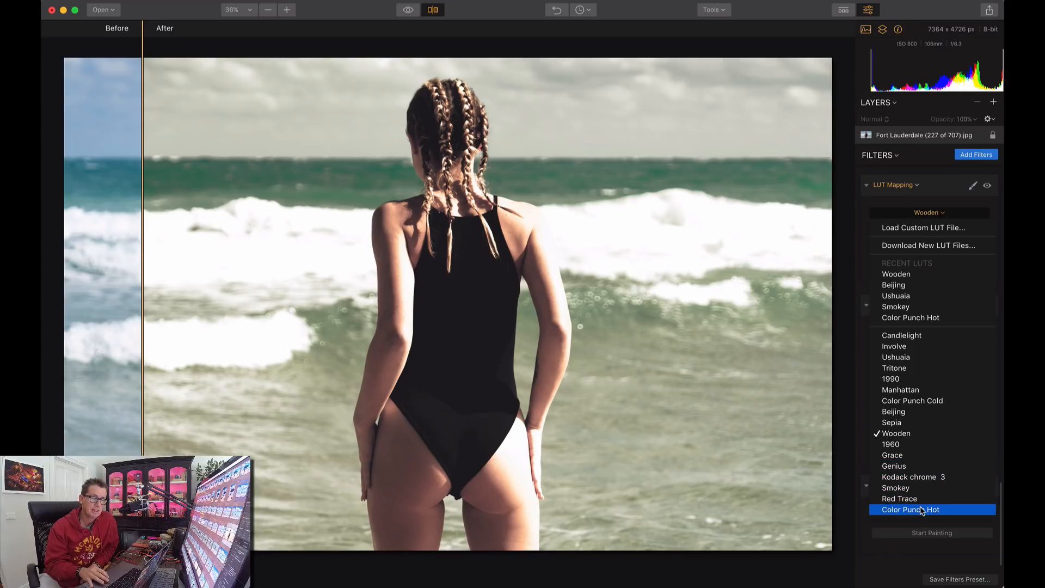
click(910, 510)
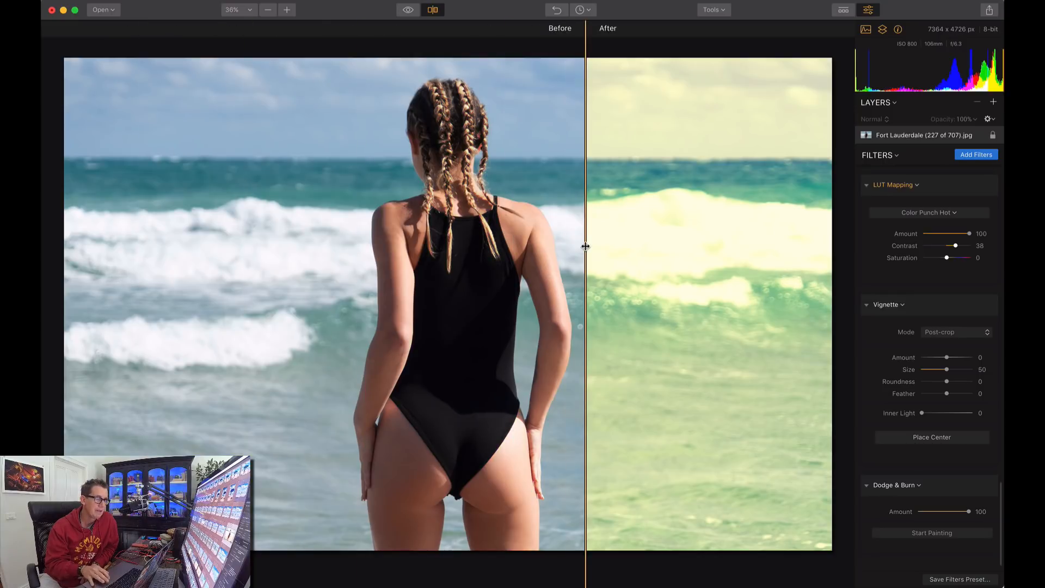
drag(586, 247, 215, 247)
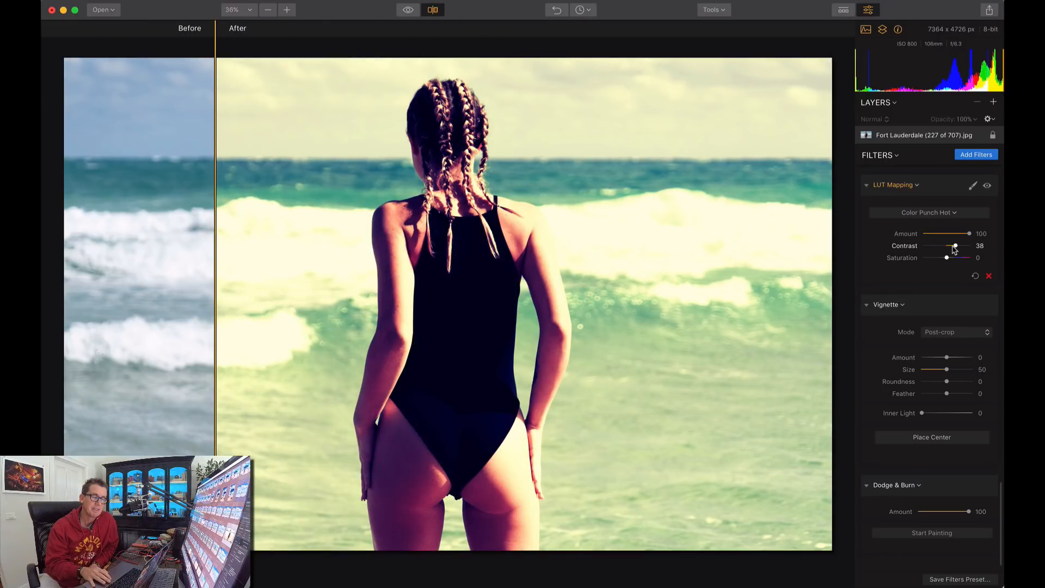
drag(970, 233, 967, 233)
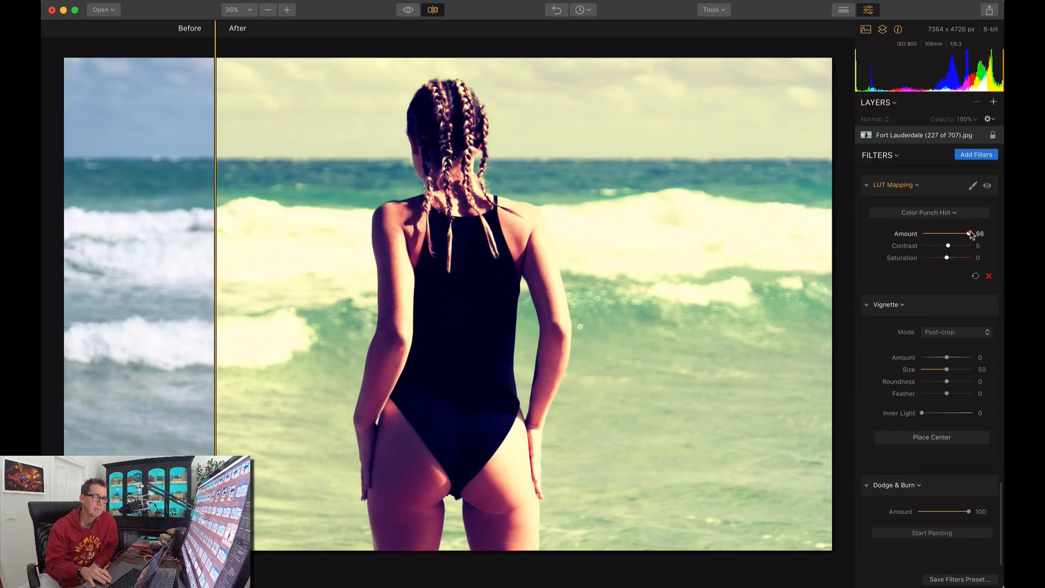
drag(965, 233, 970, 233)
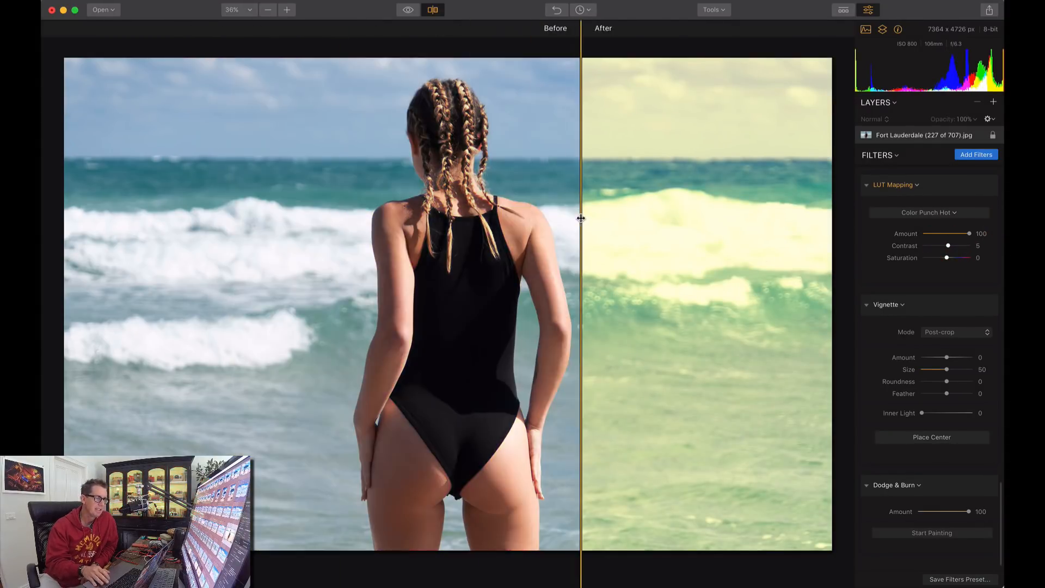
drag(581, 218, 225, 141)
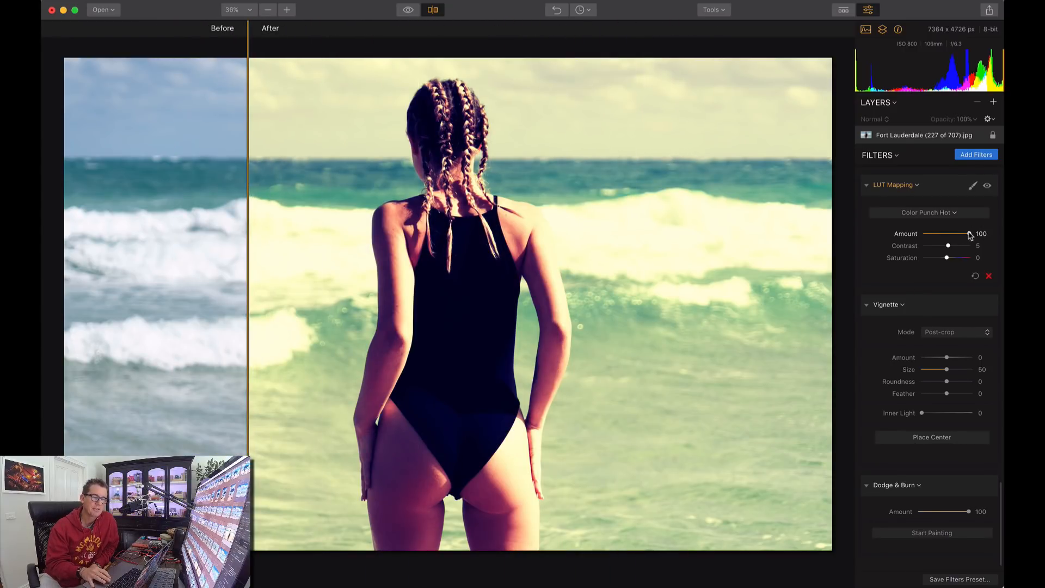
Step: Refine Color Punch Hot to amount 73 and saturation -34 while comparing before/after
drag(967, 234, 955, 234)
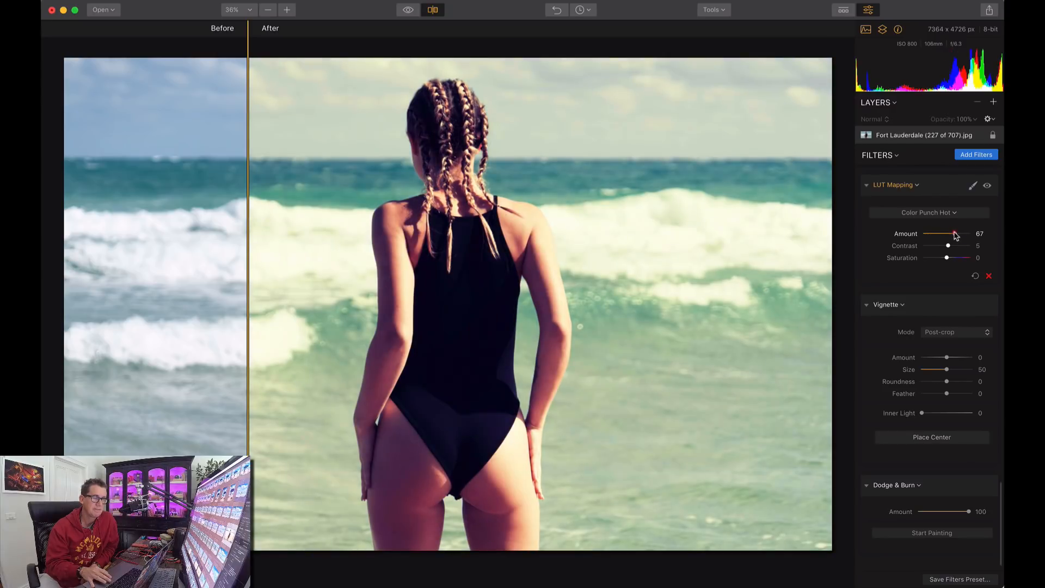
drag(954, 233, 951, 233)
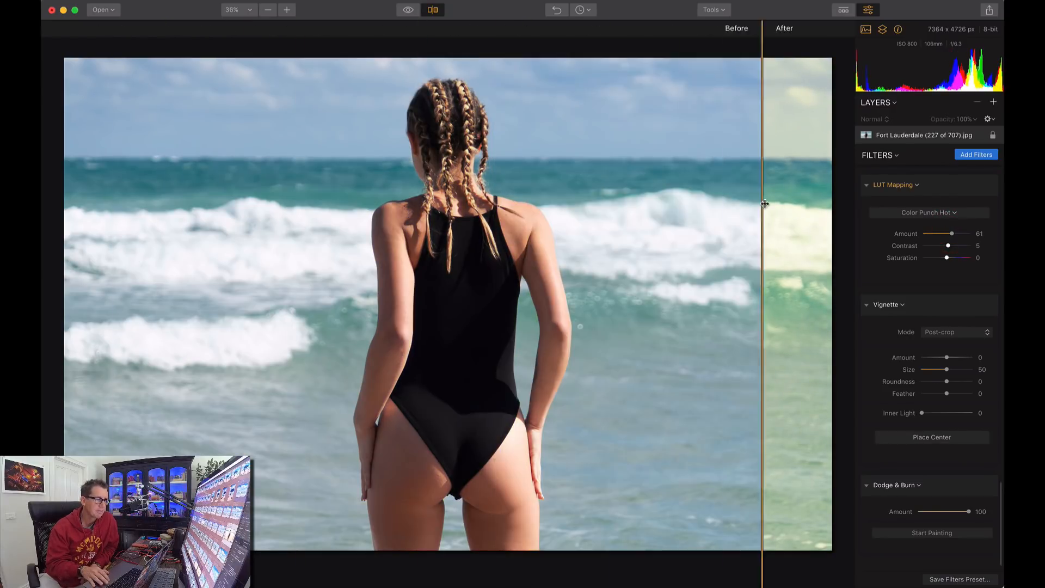
drag(762, 203, 295, 203)
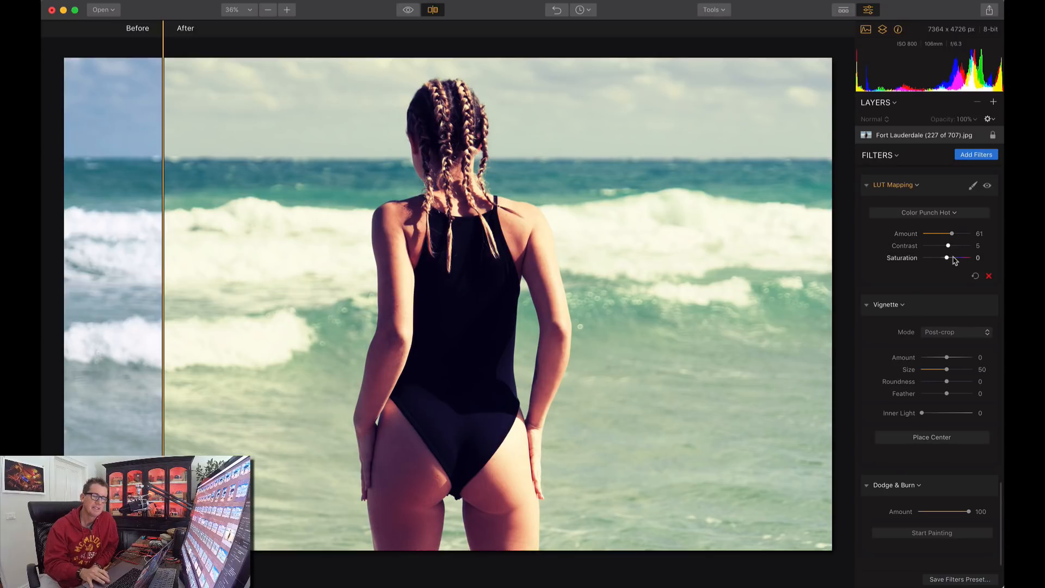
drag(952, 233, 955, 233)
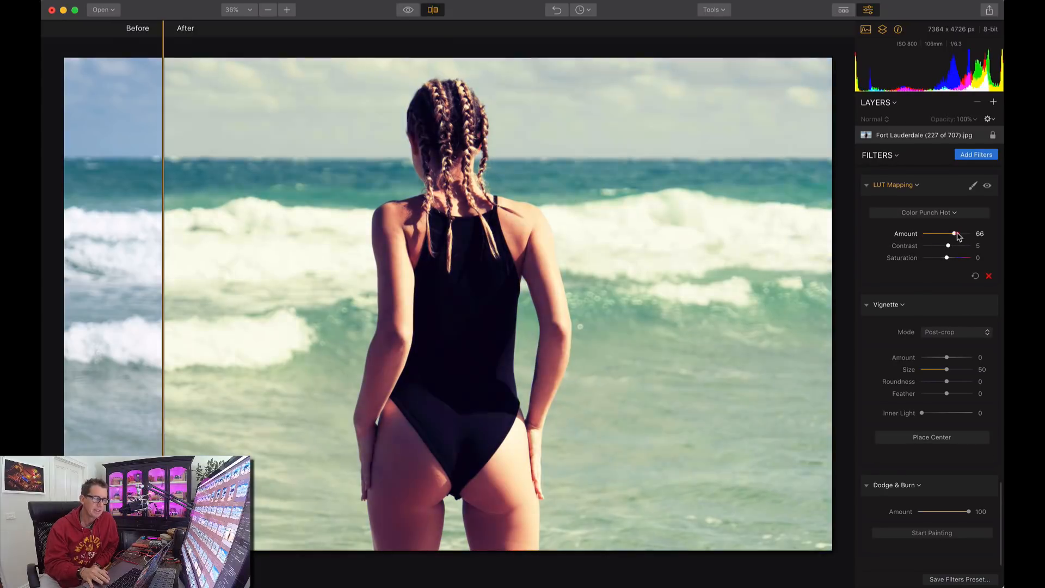
drag(946, 258, 936, 258)
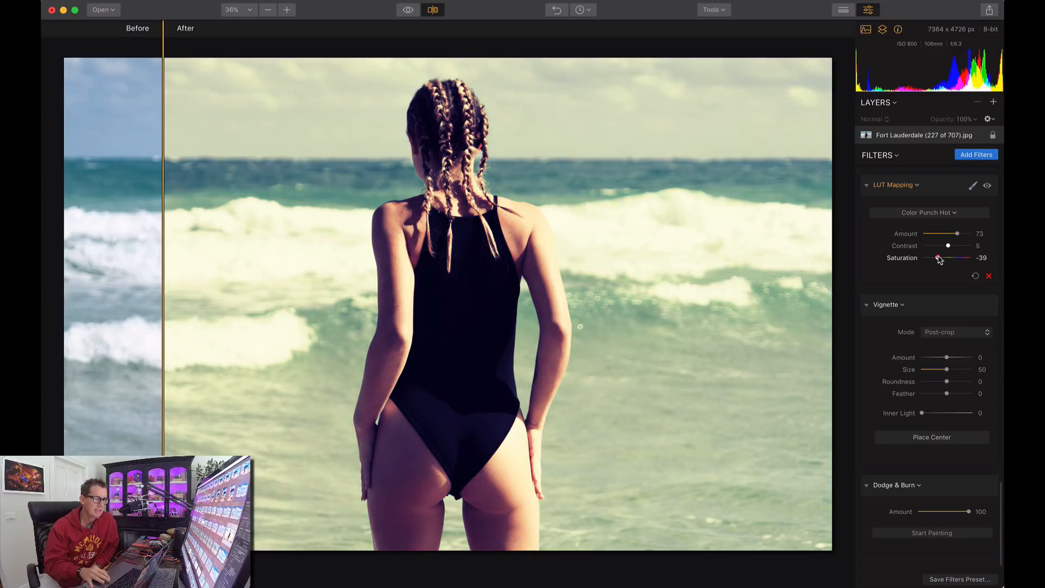
drag(936, 258, 939, 258)
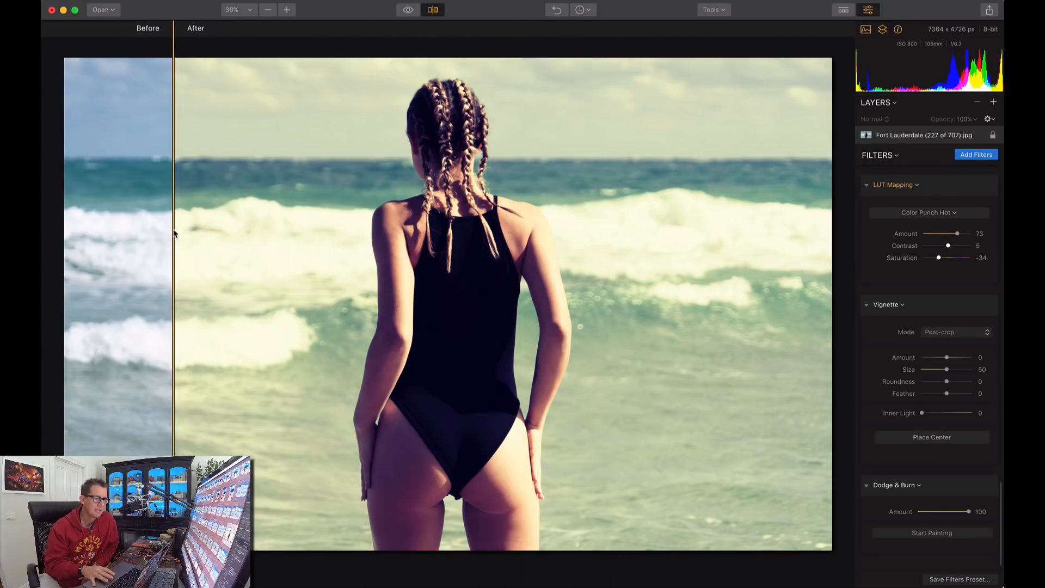
mouse_move(942, 216)
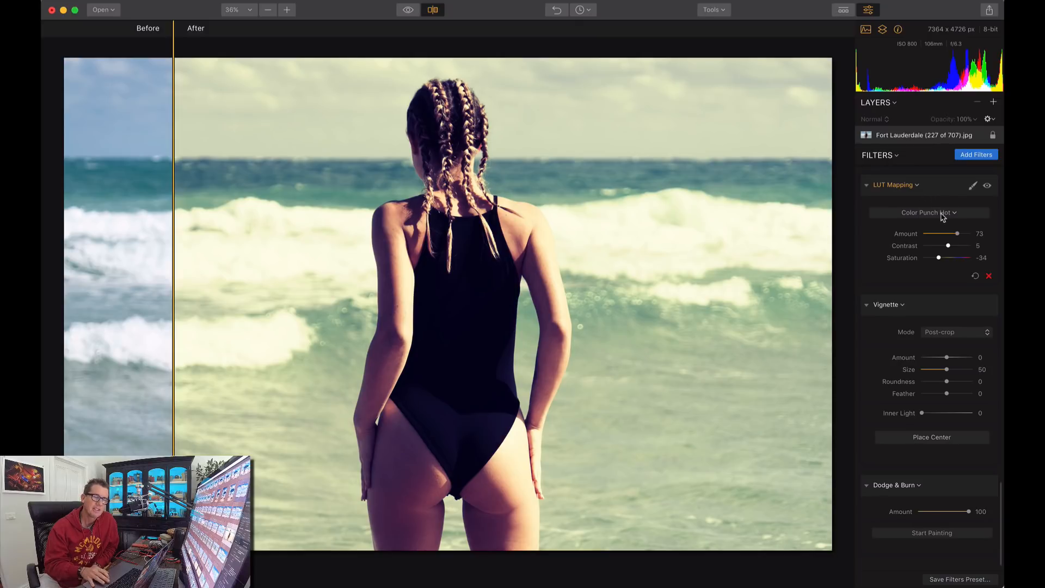
Step: Switch back to the Smokey LUT at amount 100 with contrast raised to 43
click(928, 212)
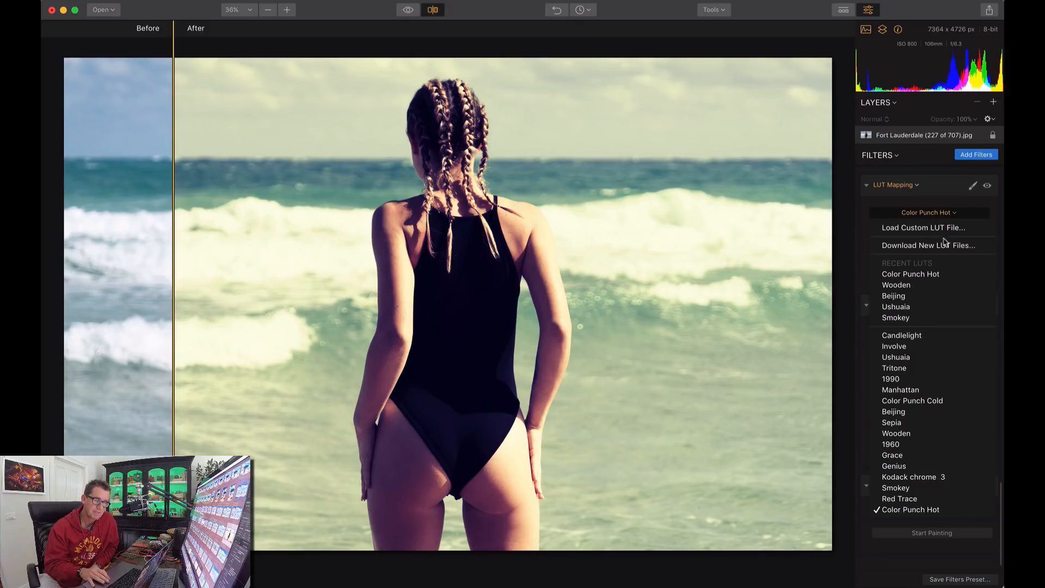
click(896, 317)
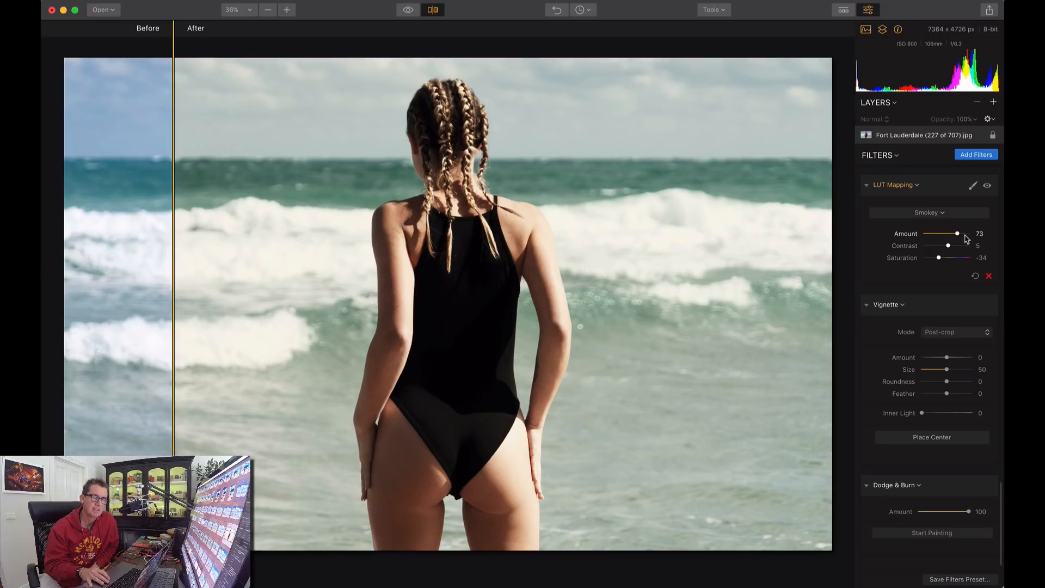
drag(958, 233, 969, 233)
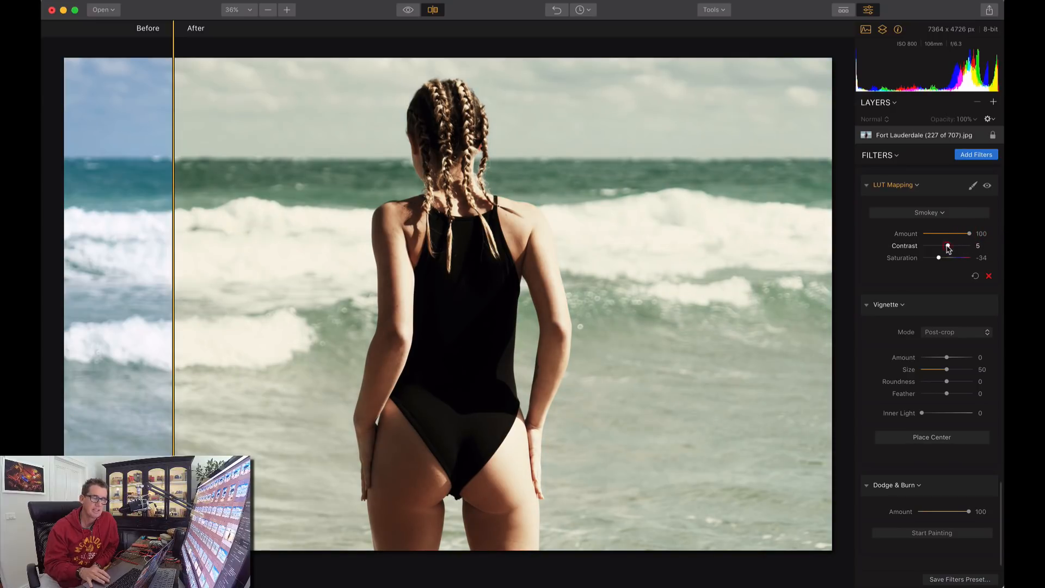
drag(960, 249, 941, 249)
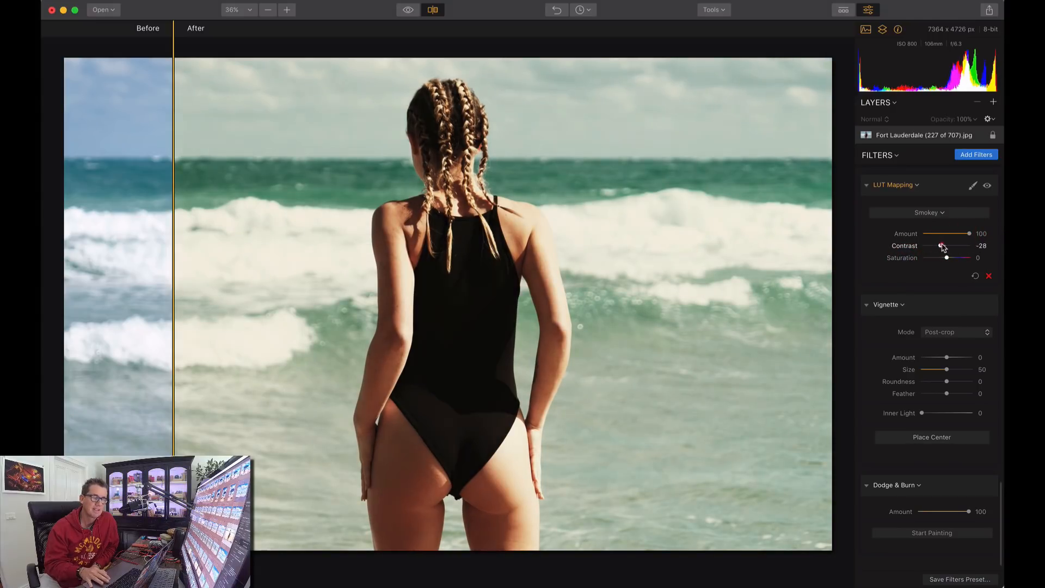
drag(942, 245, 954, 245)
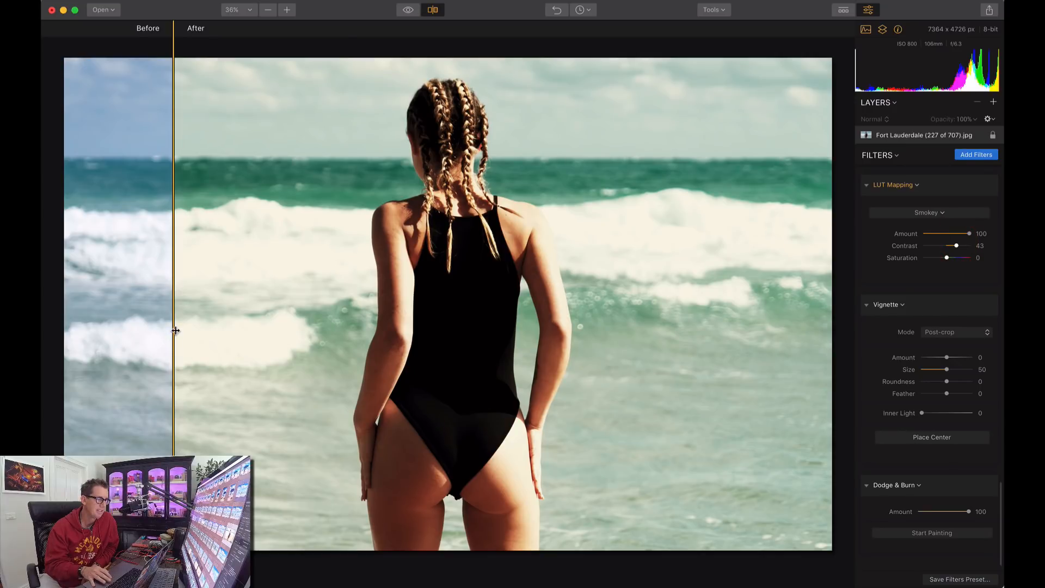